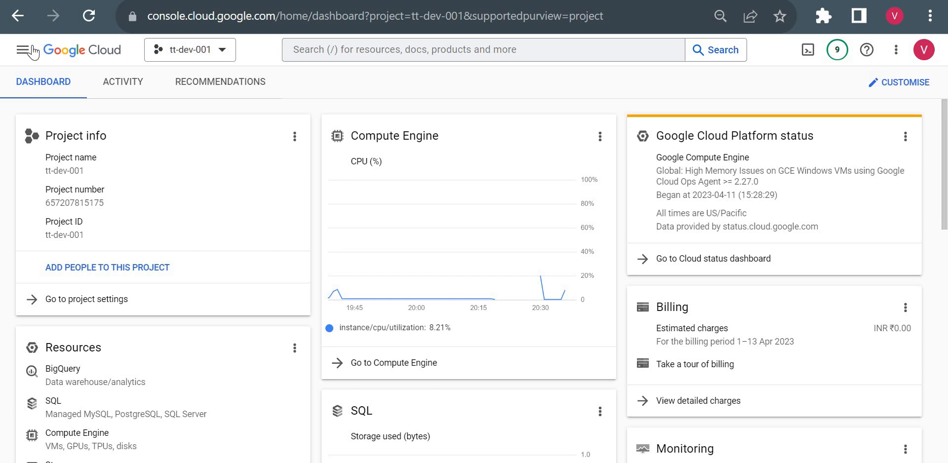
Step: Go to Compute Engine > VM instances, check six instances run, then open Cloud Shell Editor
{"action": "left_click", "coordinate": [23, 50]}
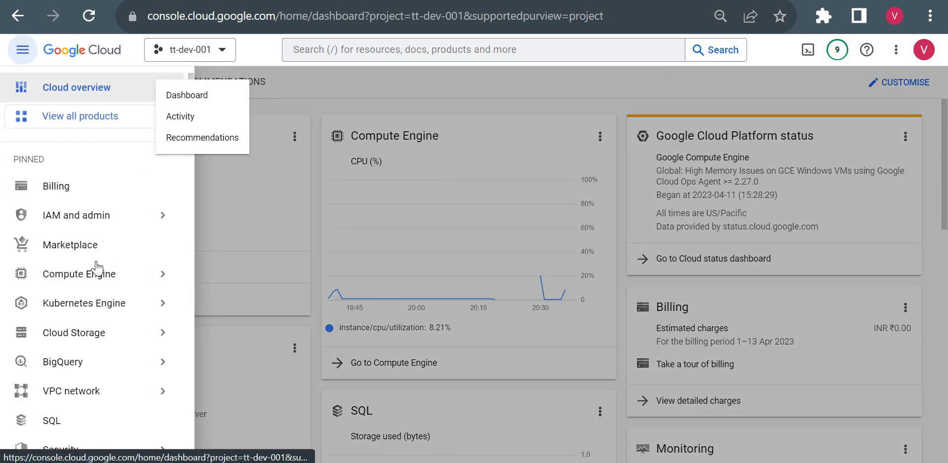
{"action": "left_click", "coordinate": [78, 274]}
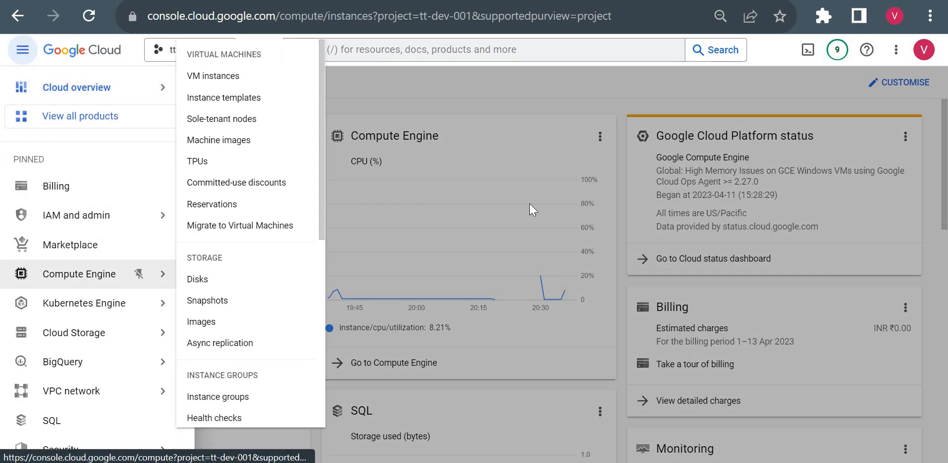
{"action": "left_click", "coordinate": [212, 76]}
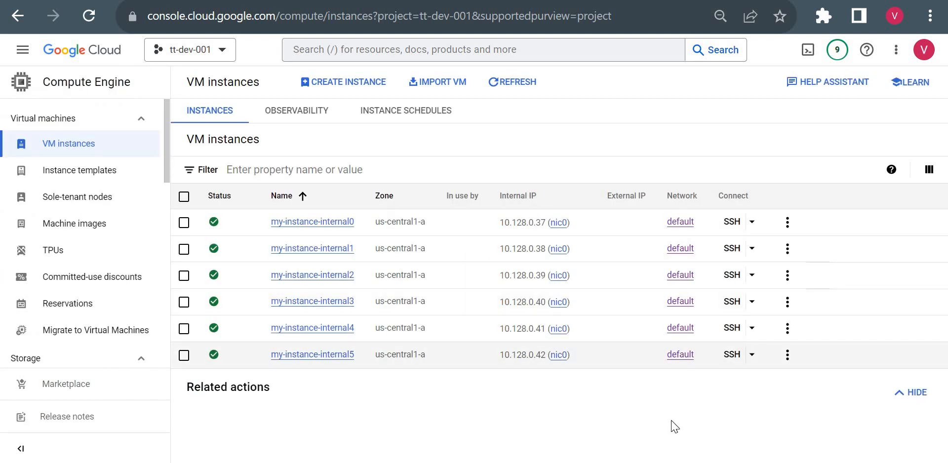
{"action": "left_click", "coordinate": [905, 392]}
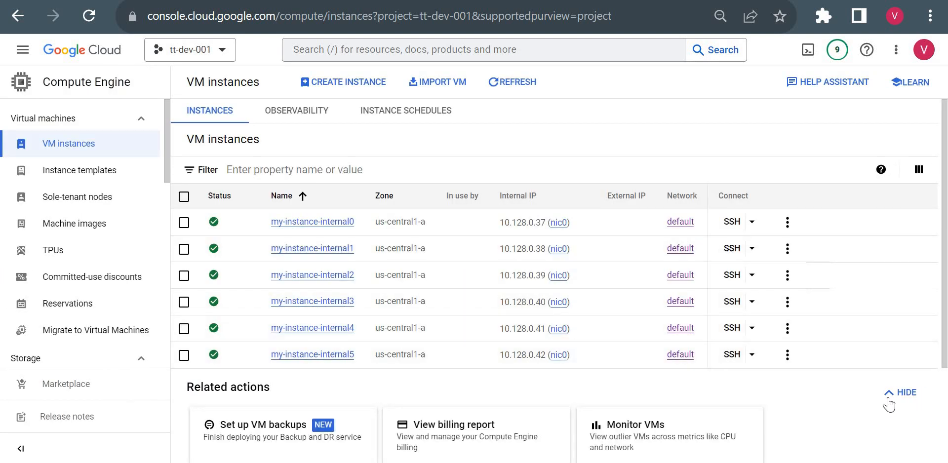
{"action": "left_click", "coordinate": [905, 392]}
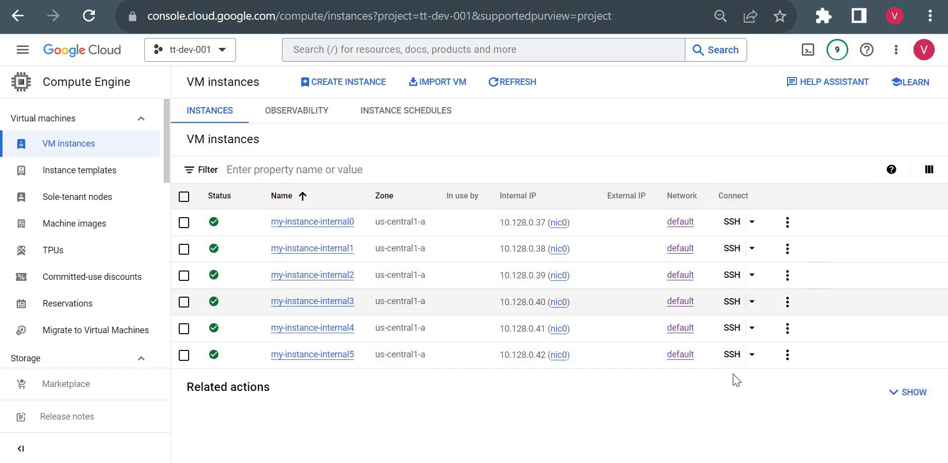
{"action": "mouse_move", "coordinate": [714, 386]}
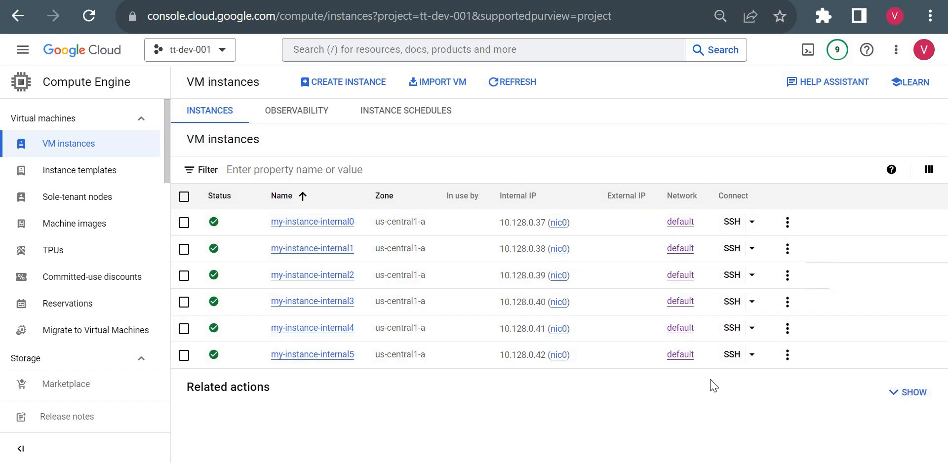
{"action": "mouse_move", "coordinate": [655, 127]}
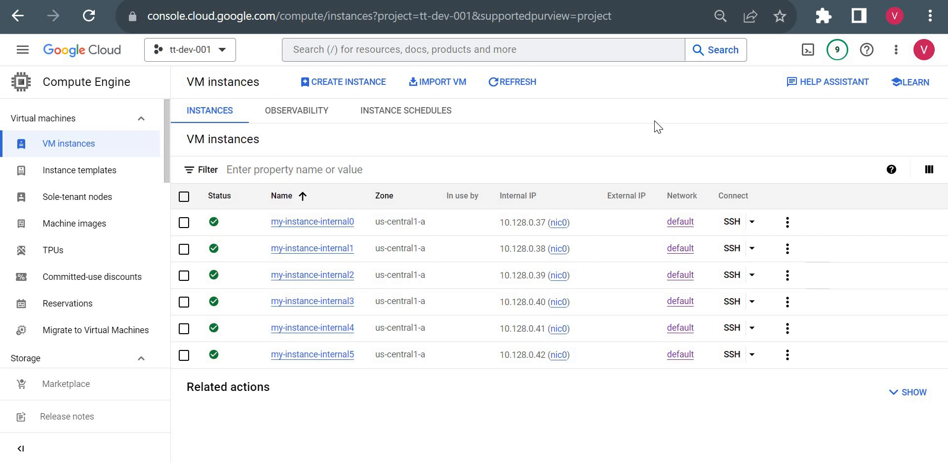
{"action": "left_click", "coordinate": [806, 49]}
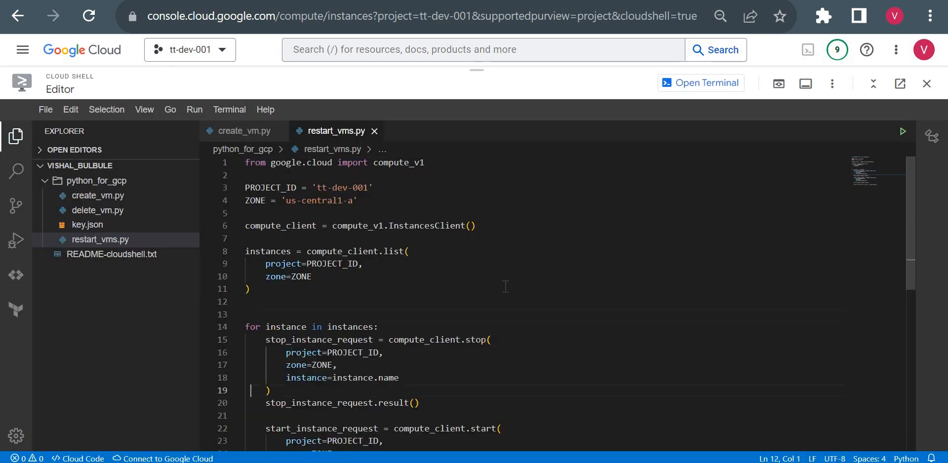
Step: Add os.environ["GOOGLE_APPLICATION_CREDENTIALS"] = "key.json" from delete_vm.py to restart_vms.py after line 6
{"action": "scroll", "scroll_direction": "down", "scroll_amount": 3}
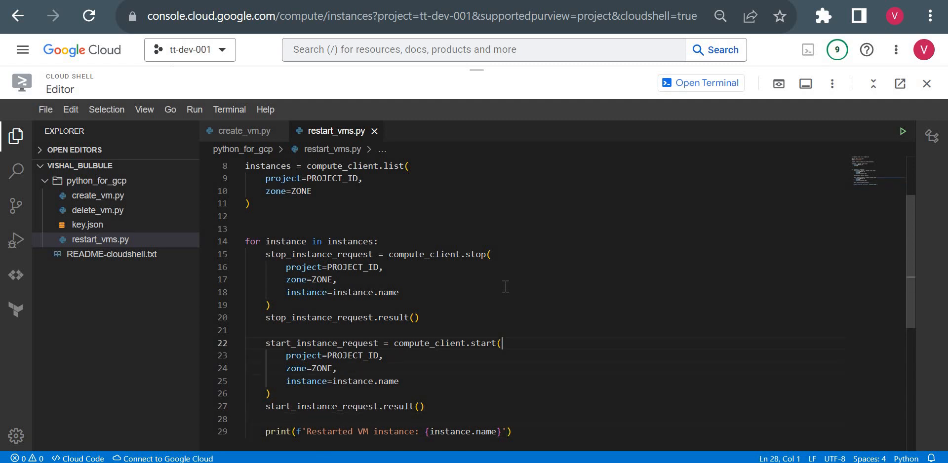
{"action": "scroll", "scroll_direction": "up", "scroll_amount": 3}
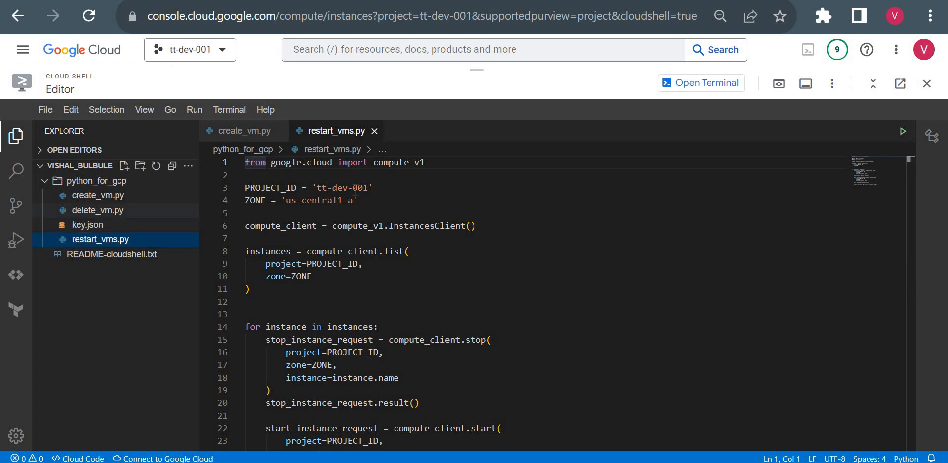
{"action": "left_click", "coordinate": [99, 209]}
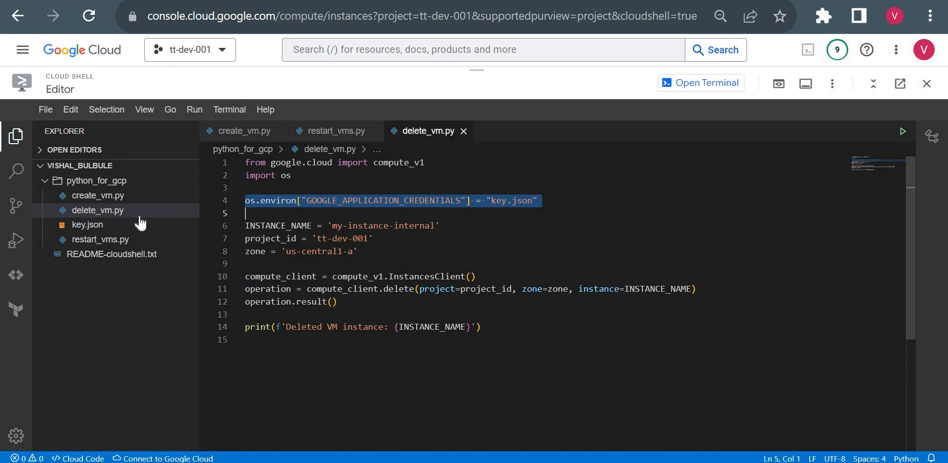
{"action": "left_click", "coordinate": [100, 239]}
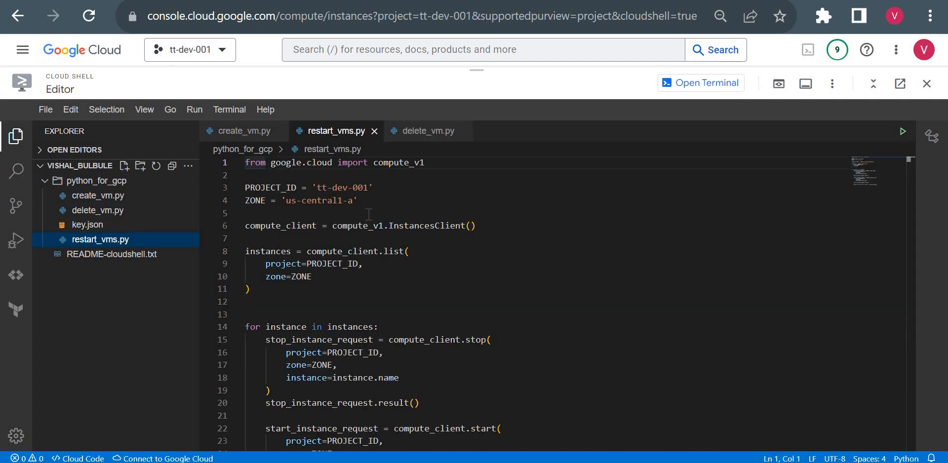
{"action": "left_click", "coordinate": [475, 226]}
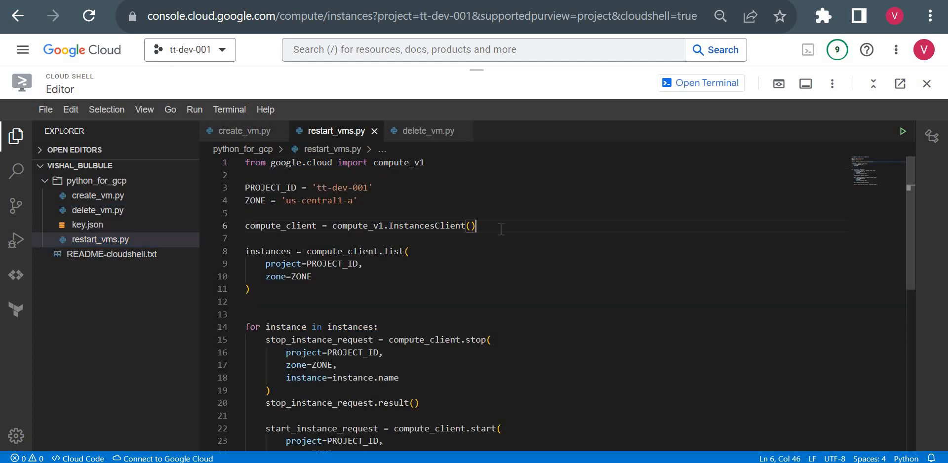
{"action": "type", "text": "os.environ[\"GOOGLE_APPLICATION_CREDENTIALS\"] = \"key.json\""}
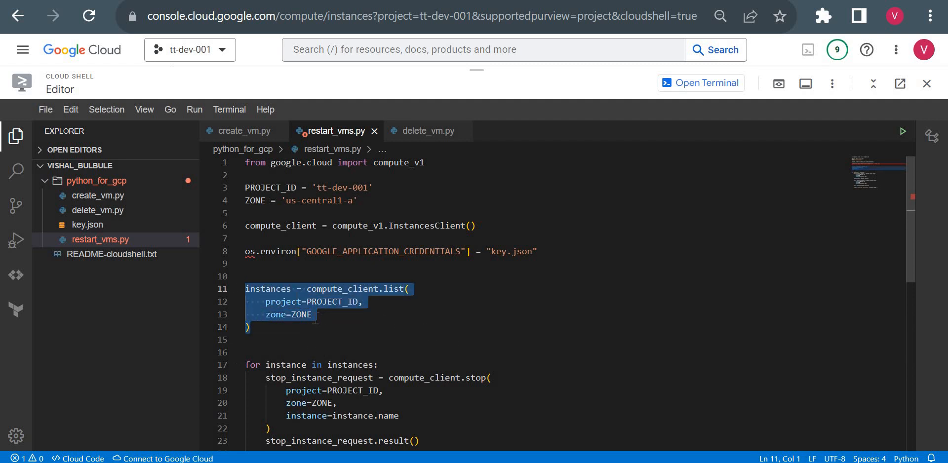
{"action": "mouse_move", "coordinate": [302, 314]}
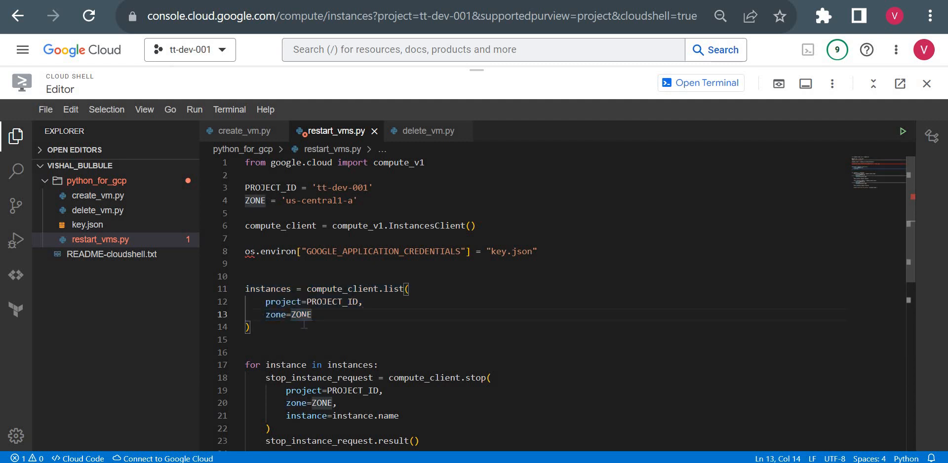
Step: Inspect the ZONE and project ID in the list call and reach the loop
{"action": "double_click", "coordinate": [331, 302]}
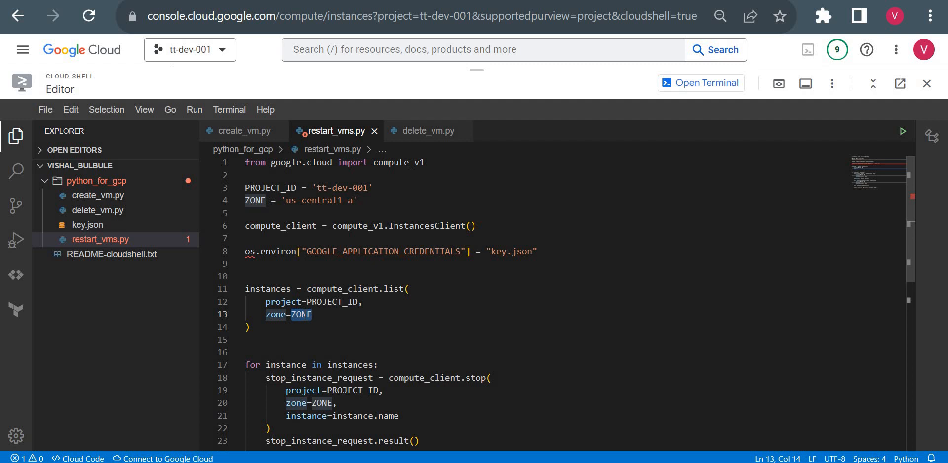
{"action": "left_click", "coordinate": [331, 188]}
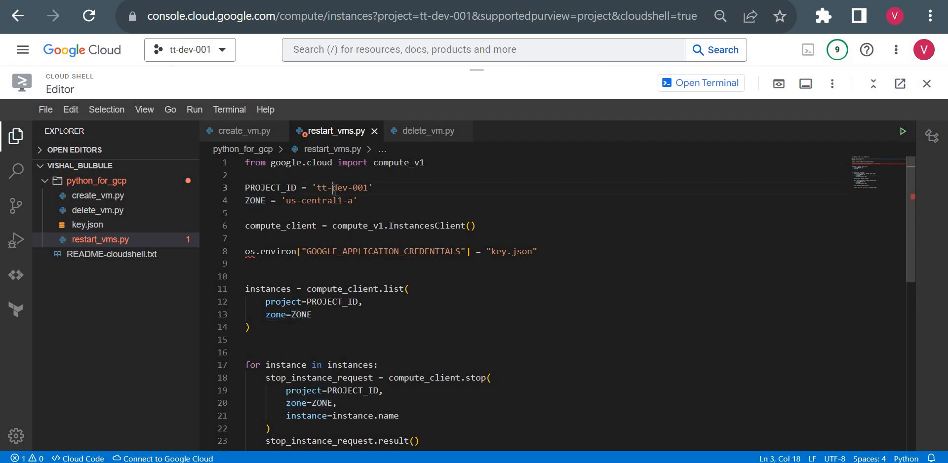
{"action": "double_click", "coordinate": [339, 188]}
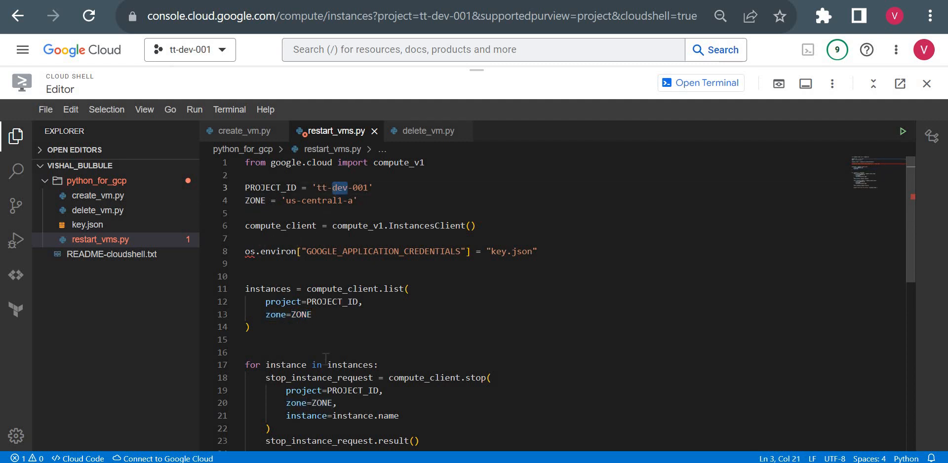
{"action": "left_click", "coordinate": [247, 339]}
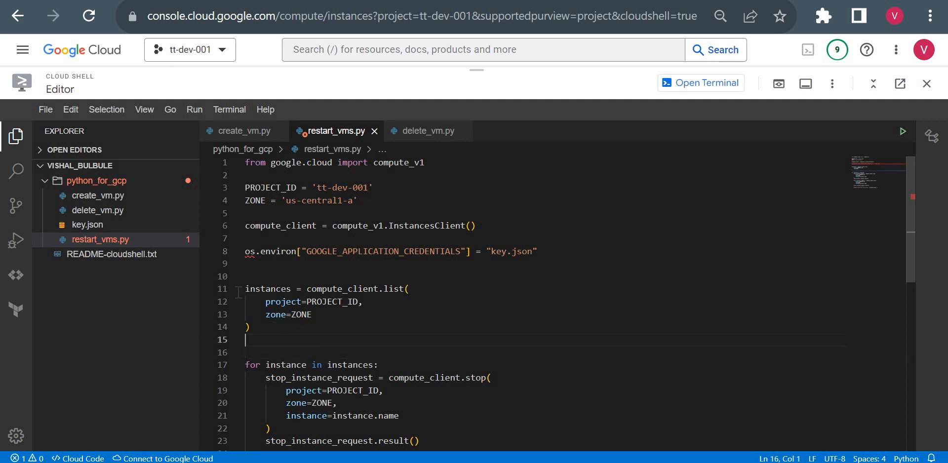
{"action": "left_click", "coordinate": [247, 326]}
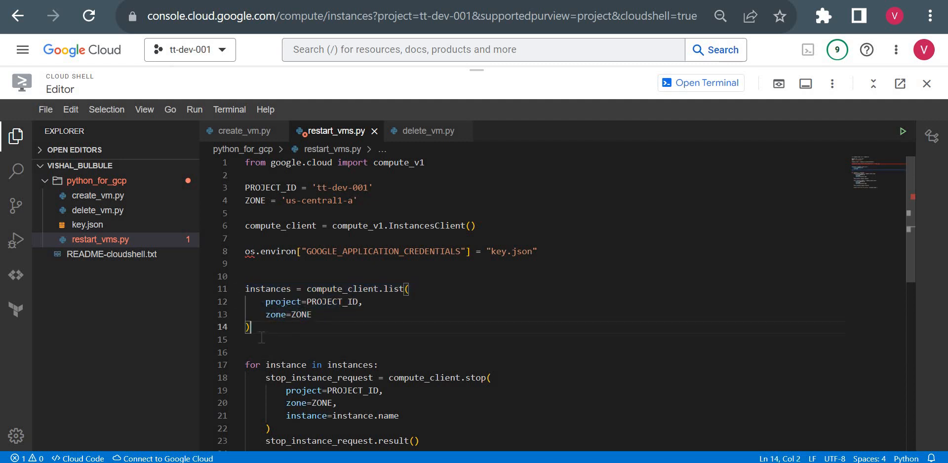
{"action": "left_click", "coordinate": [265, 288]}
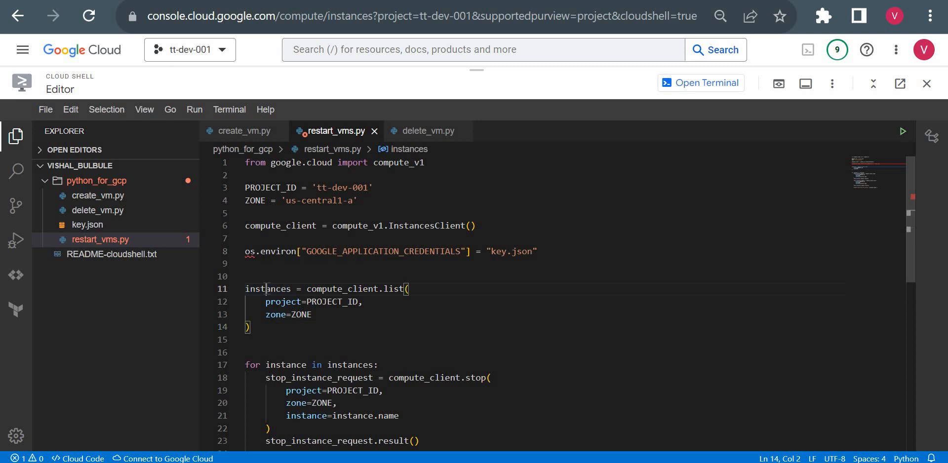
{"action": "left_click", "coordinate": [285, 353]}
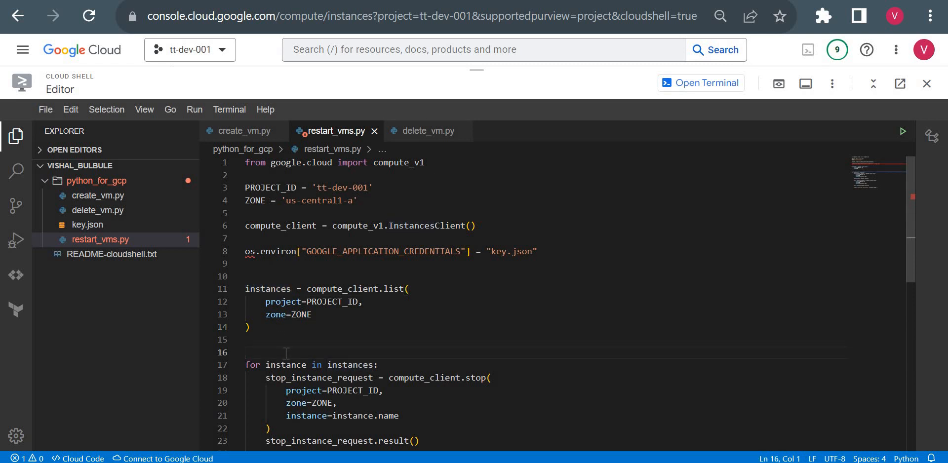
Step: Add print(f'Restarted VM instance: {instance.name}') after the start block and save restart_vms.py
{"action": "scroll", "scroll_direction": "down", "scroll_amount": 3}
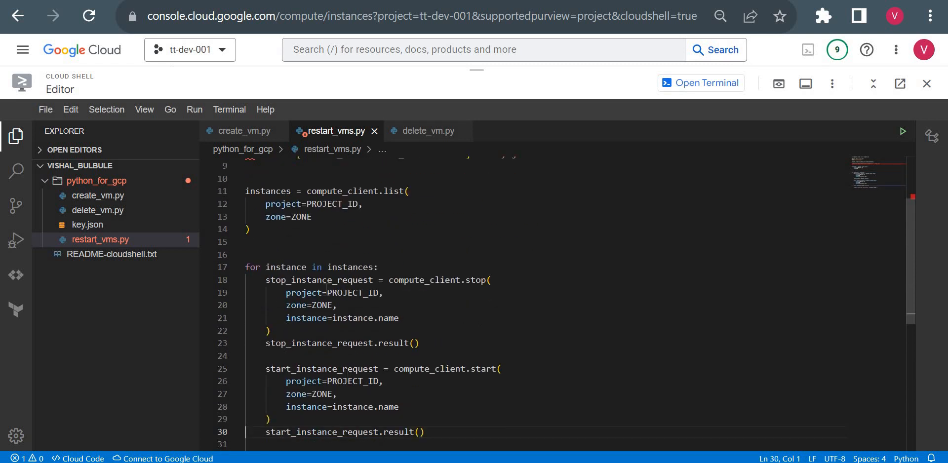
{"action": "left_click", "coordinate": [250, 230]}
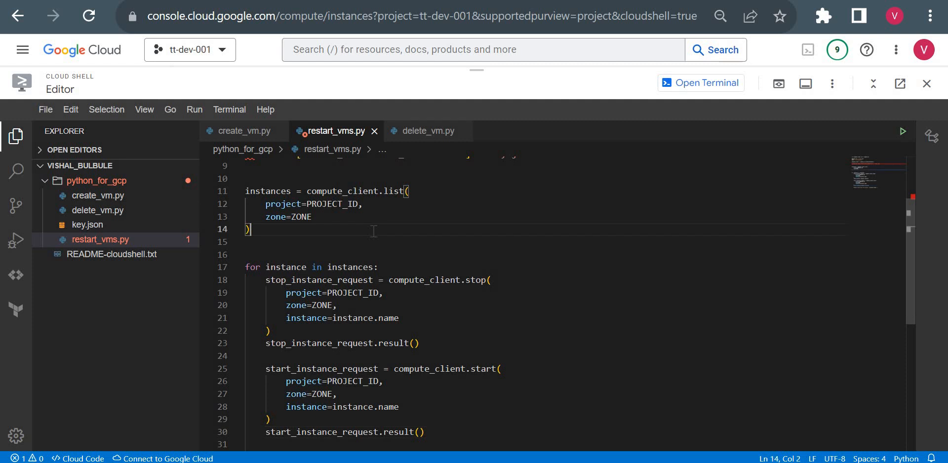
{"action": "scroll", "scroll_direction": "up", "scroll_amount": 3}
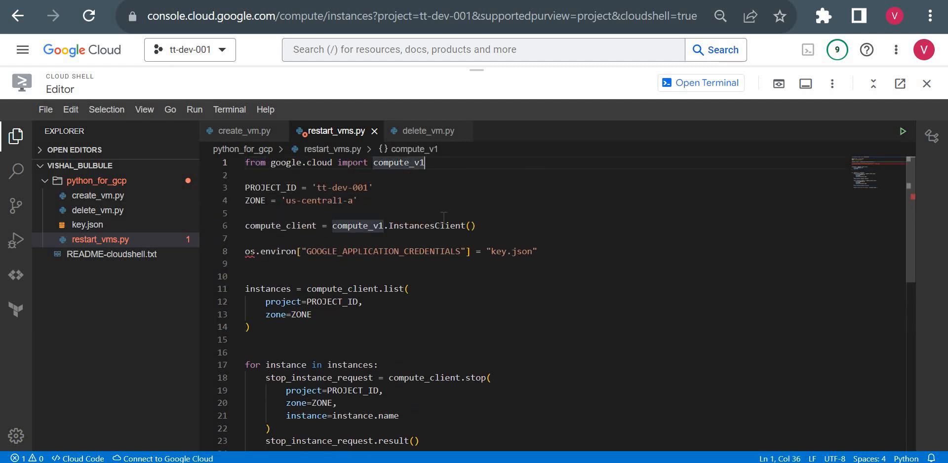
{"action": "type", "text": "impo"}
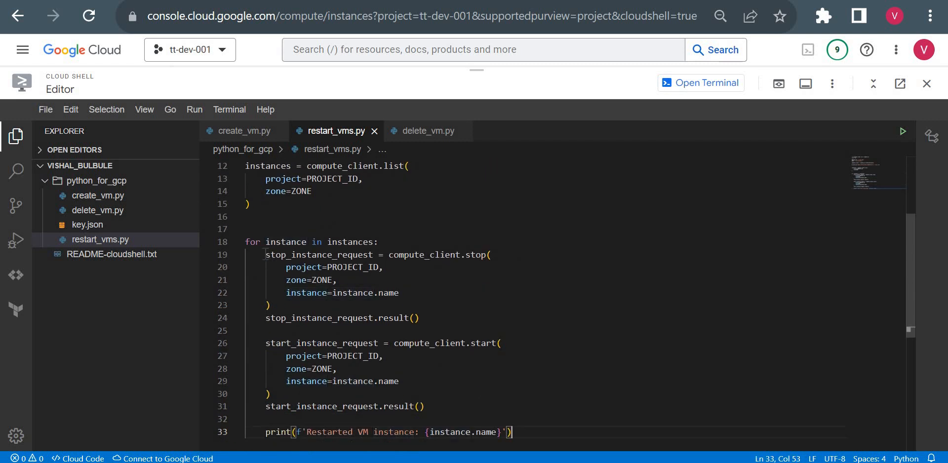
{"action": "left_click_drag", "start_coordinate": [266, 254], "coordinate": [271, 305]}
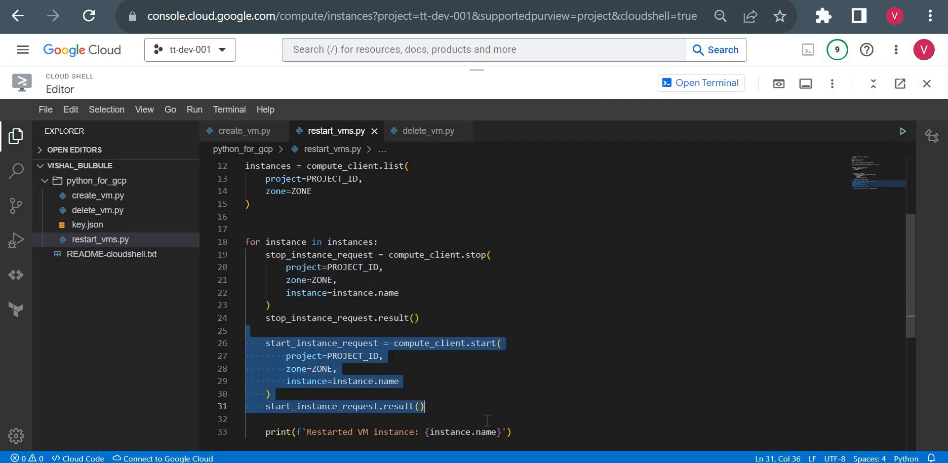
{"action": "left_click", "coordinate": [247, 216]}
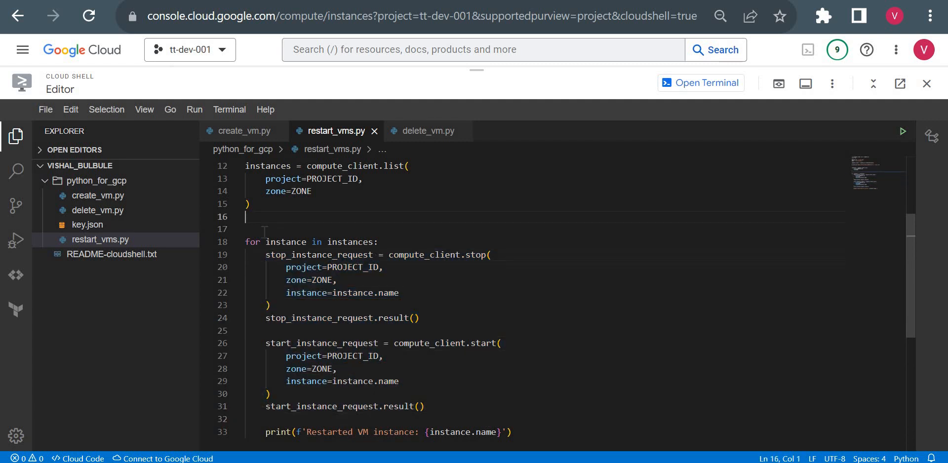
{"action": "left_click", "coordinate": [229, 110]}
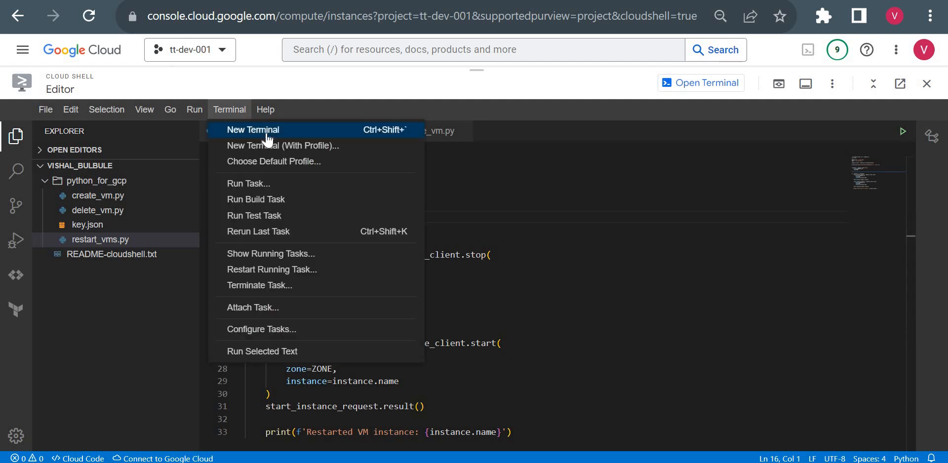
Step: In a new Cloud Shell terminal, cd into python_for_gcp and run python restart_vms.py
{"action": "left_click", "coordinate": [253, 130]}
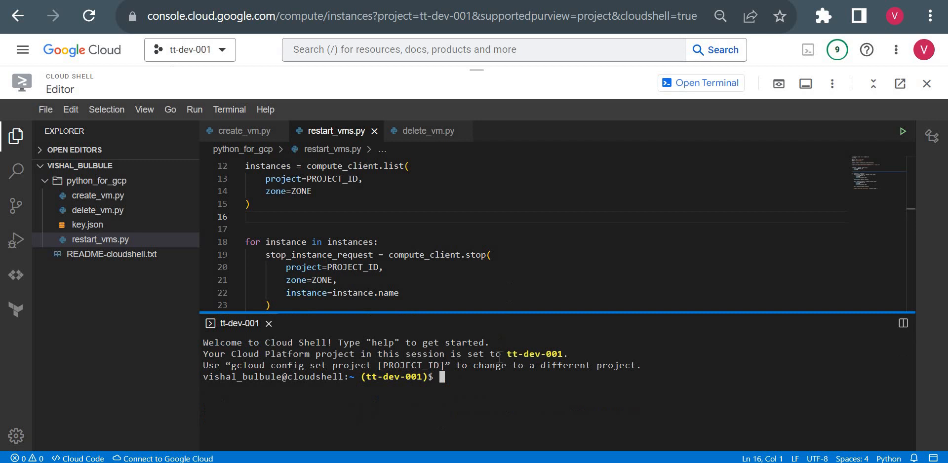
{"action": "type", "text": "c"}
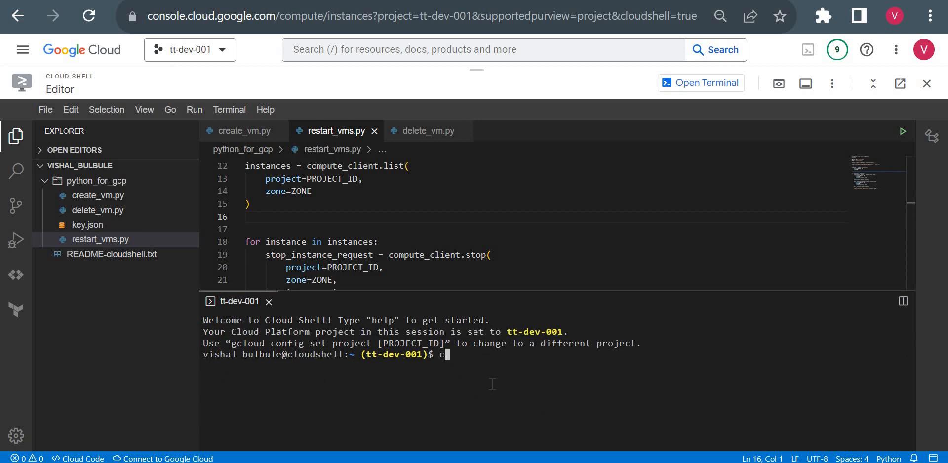
{"action": "key", "text": "Return"}
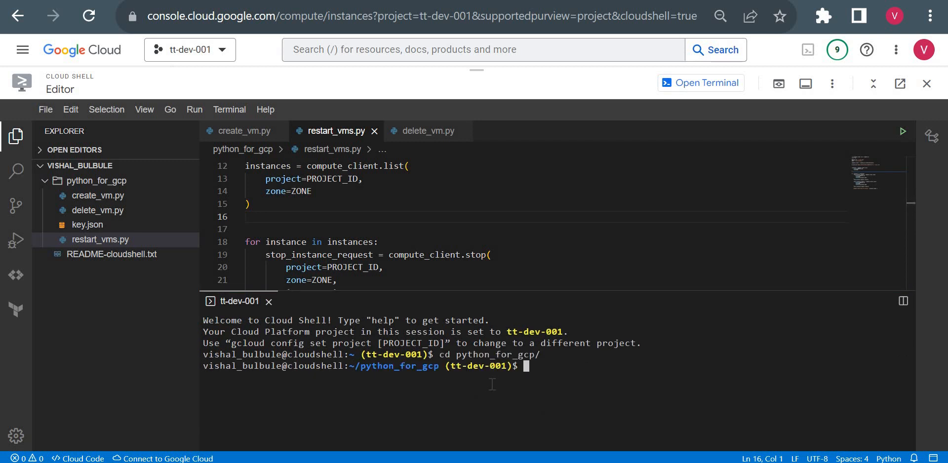
{"action": "type", "text": "python"}
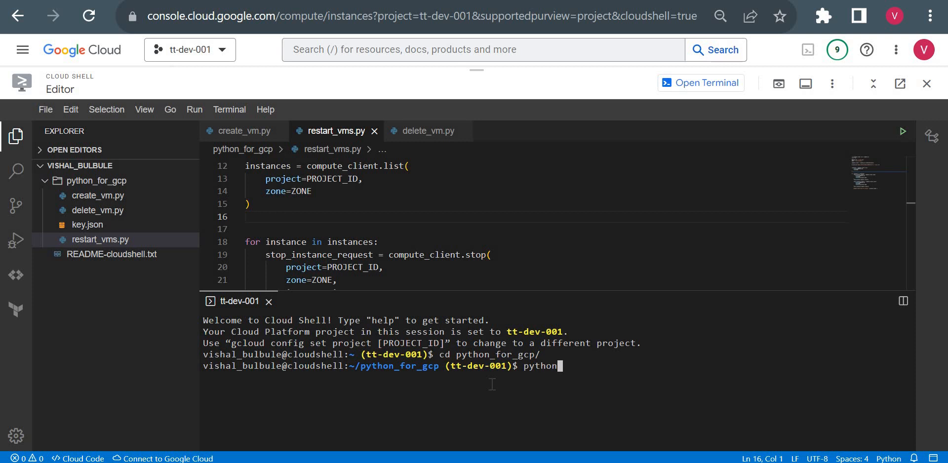
{"action": "type", "text": "restart_vms.py"}
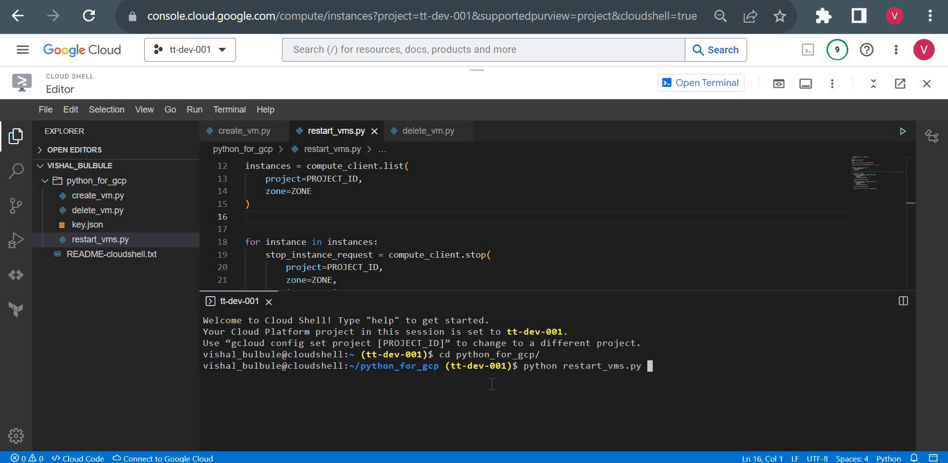
{"action": "key", "text": "Return"}
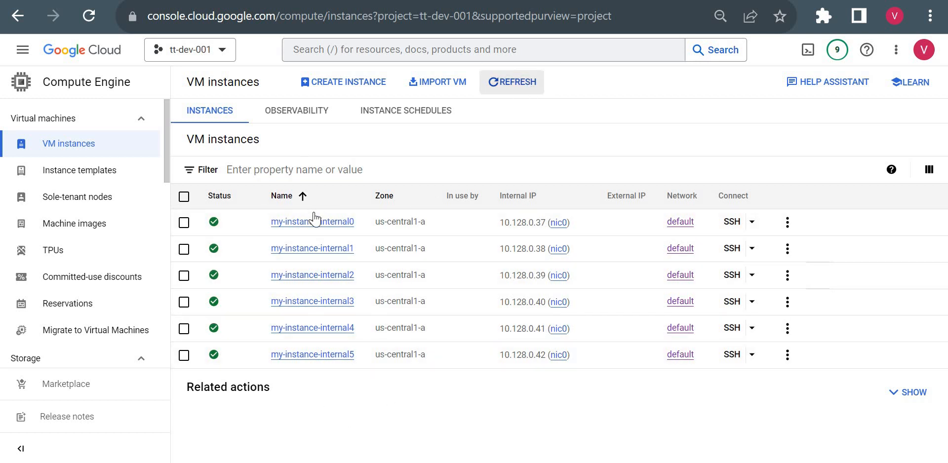
{"action": "mouse_move", "coordinate": [631, 135]}
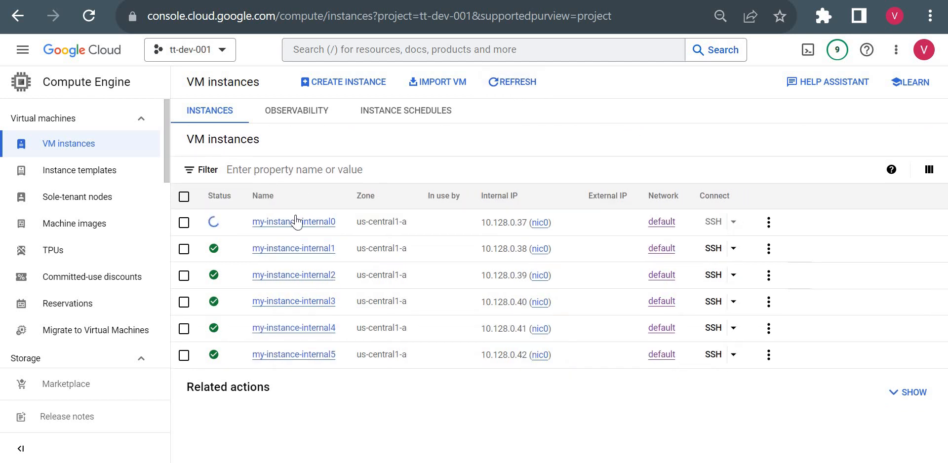
Step: Refresh the VM instances list to watch my-instance-internal0 change state, then return to Cloud Shell
{"action": "left_click", "coordinate": [263, 195]}
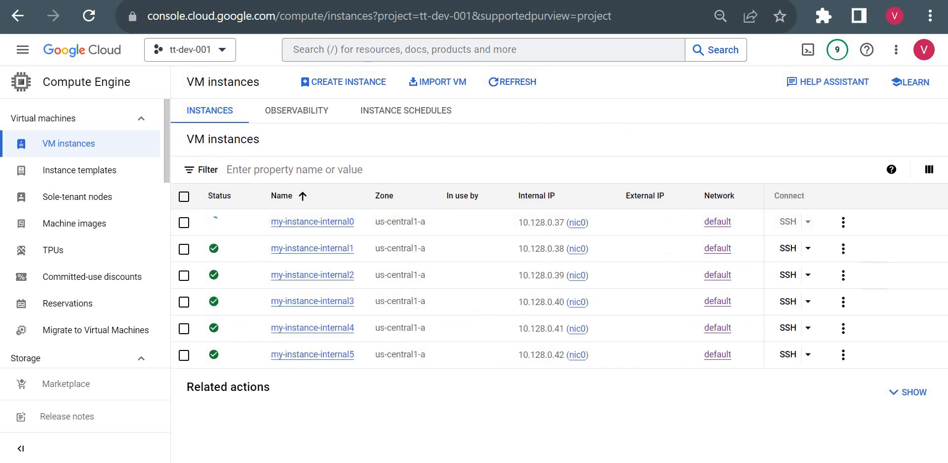
{"action": "left_click", "coordinate": [808, 50]}
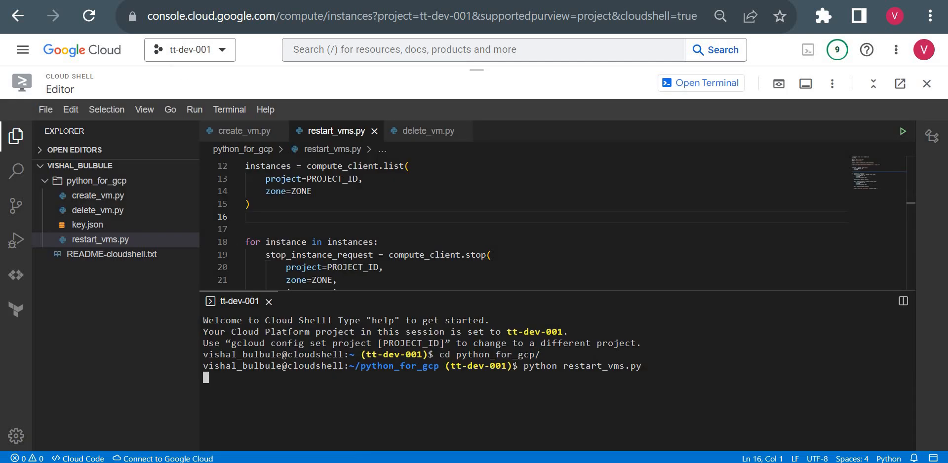
{"action": "left_click", "coordinate": [926, 83]}
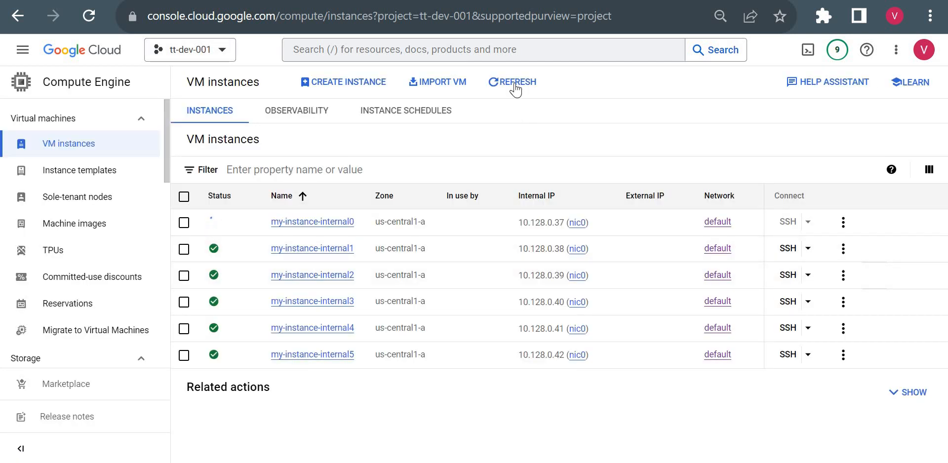
{"action": "left_click", "coordinate": [513, 82]}
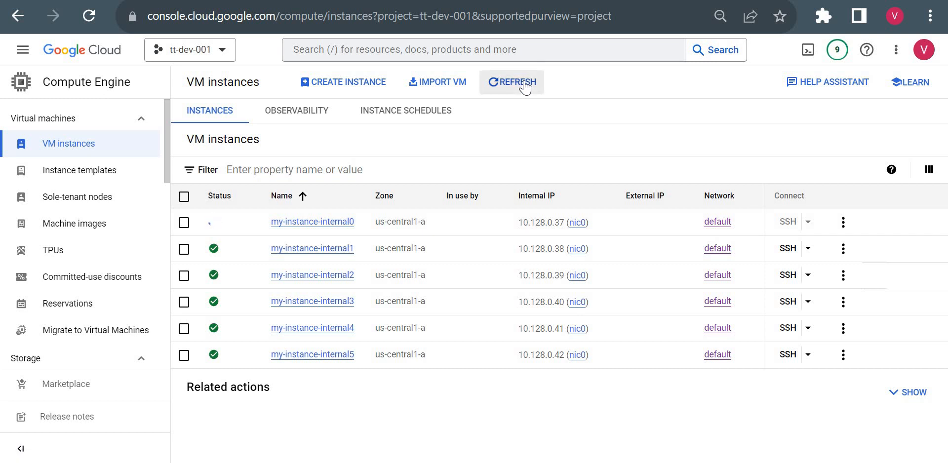
{"action": "left_click", "coordinate": [806, 50]}
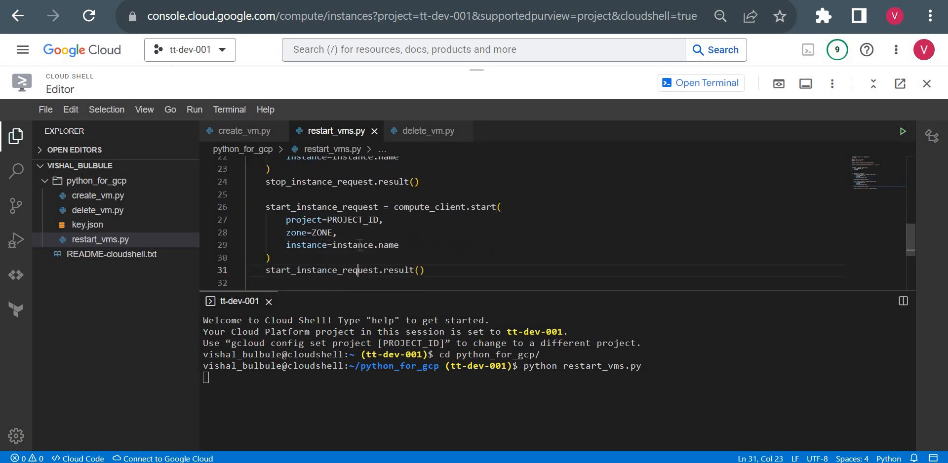
Step: Read the 'Restarted VM instance: my-instance-internal0' output, then switch to the VM instances list
{"action": "left_click", "coordinate": [337, 182]}
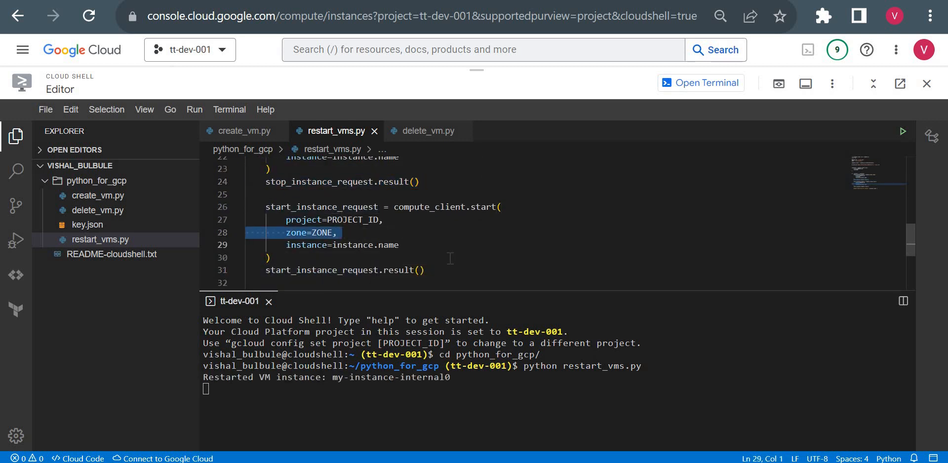
{"action": "scroll", "scroll_direction": "up", "scroll_amount": 3}
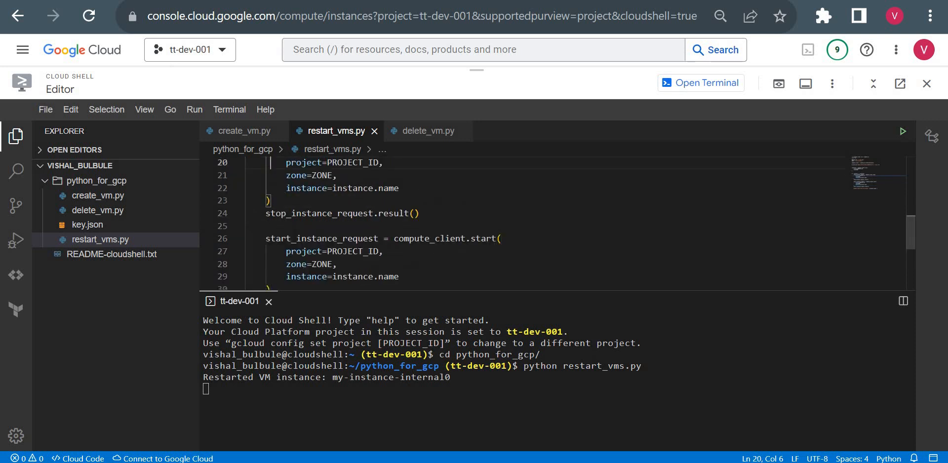
{"action": "left_click", "coordinate": [925, 84]}
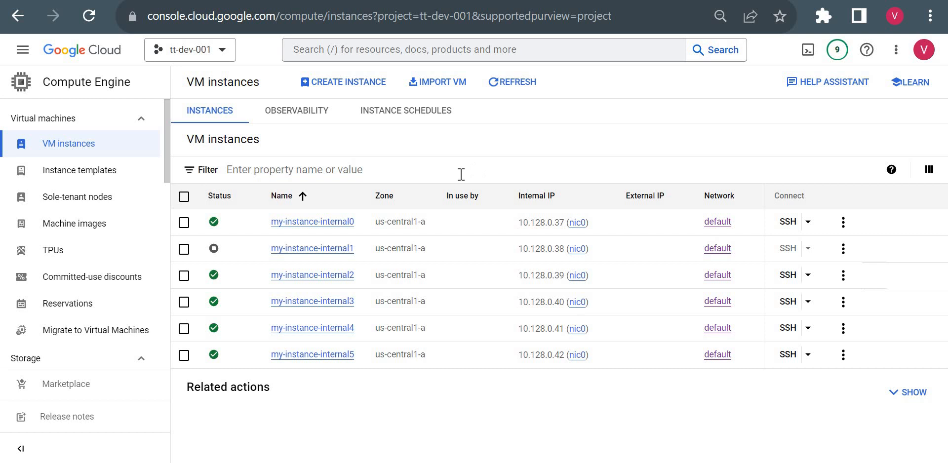
{"action": "mouse_move", "coordinate": [356, 229]}
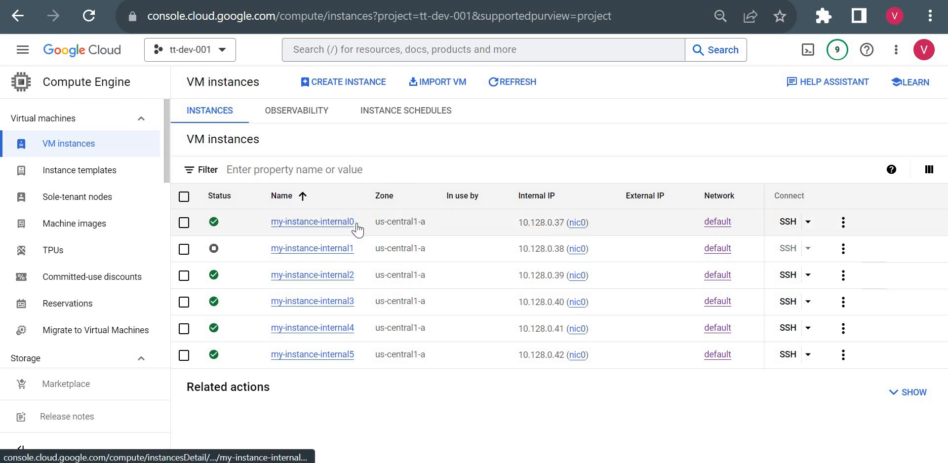
{"action": "mouse_move", "coordinate": [328, 256]}
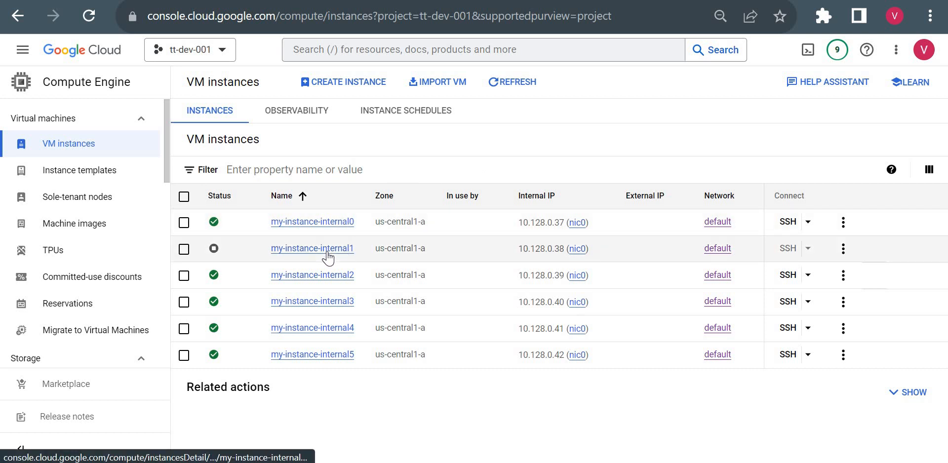
{"action": "mouse_move", "coordinate": [519, 86]}
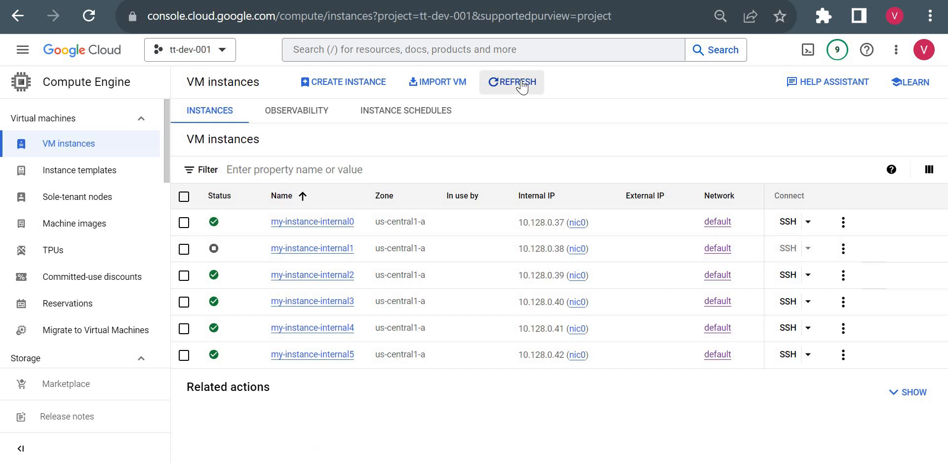
Step: Refresh VM instances until my-instance-internal1 runs again, check terminal output, then return
{"action": "left_click", "coordinate": [512, 81]}
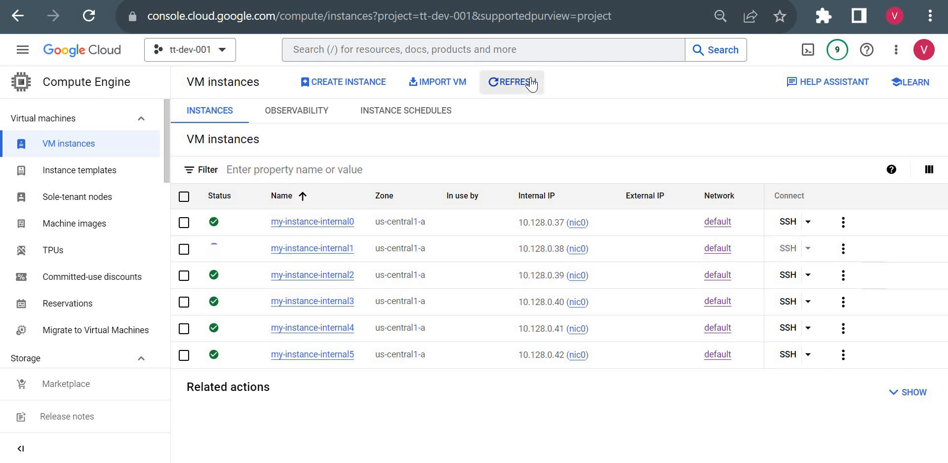
{"action": "left_click", "coordinate": [511, 81]}
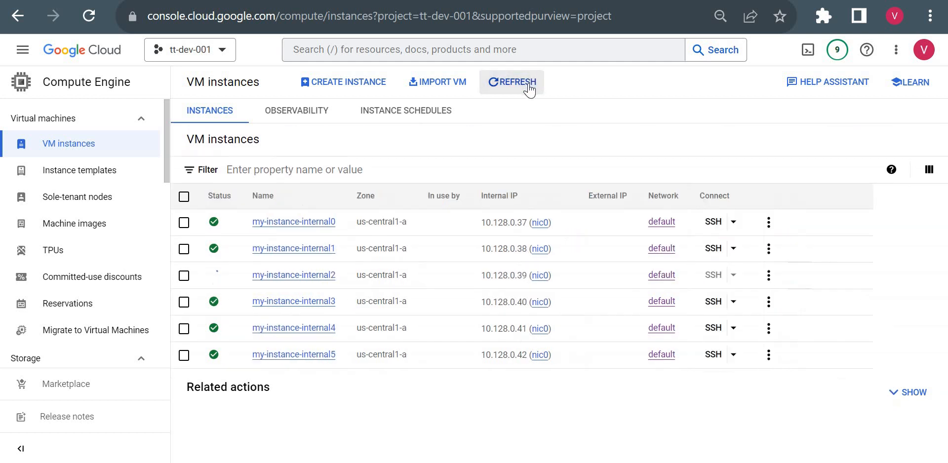
{"action": "left_click", "coordinate": [511, 81]}
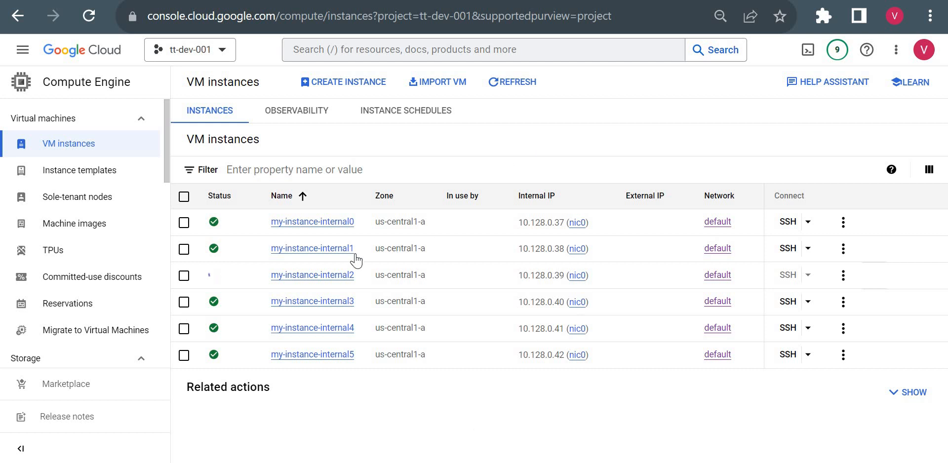
{"action": "left_click", "coordinate": [511, 81]}
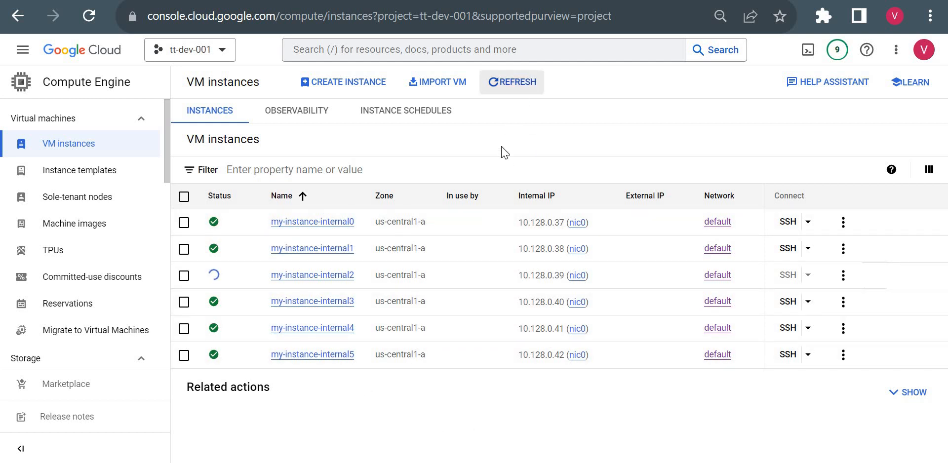
{"action": "left_click", "coordinate": [806, 50]}
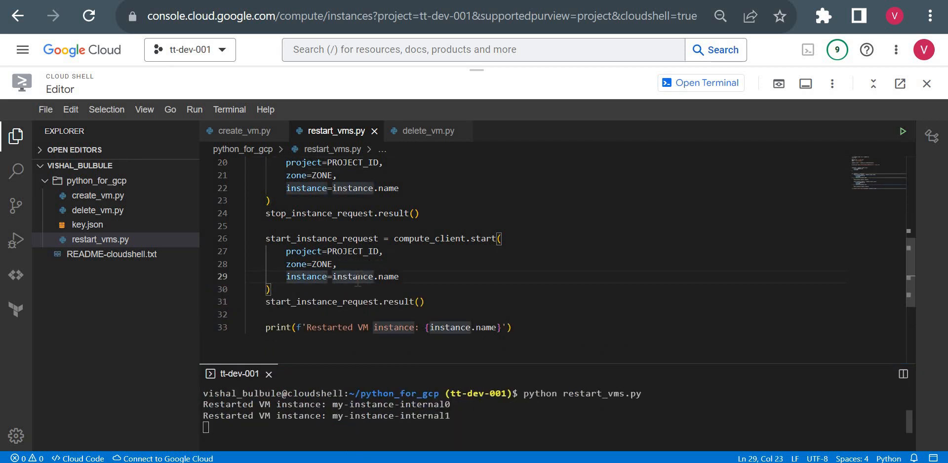
{"action": "left_click", "coordinate": [359, 302]}
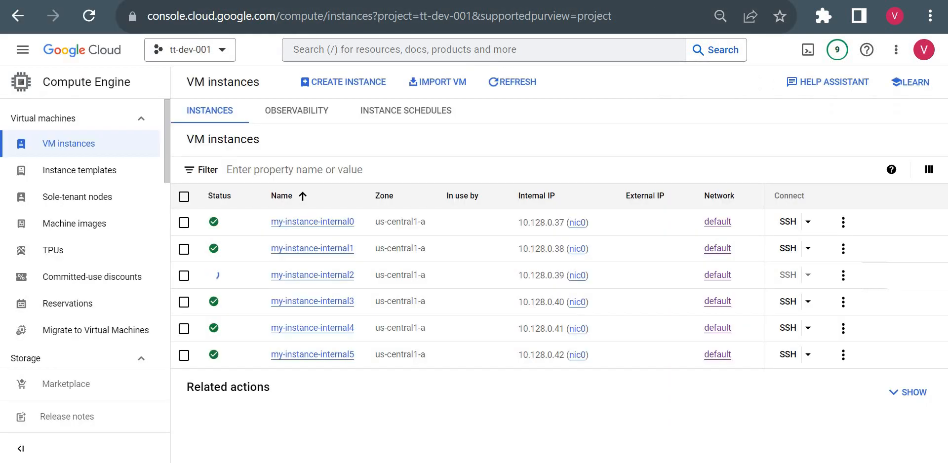
Step: Refresh VM instances, read the internal2 restart in the terminal, then return to the list
{"action": "left_click", "coordinate": [512, 81]}
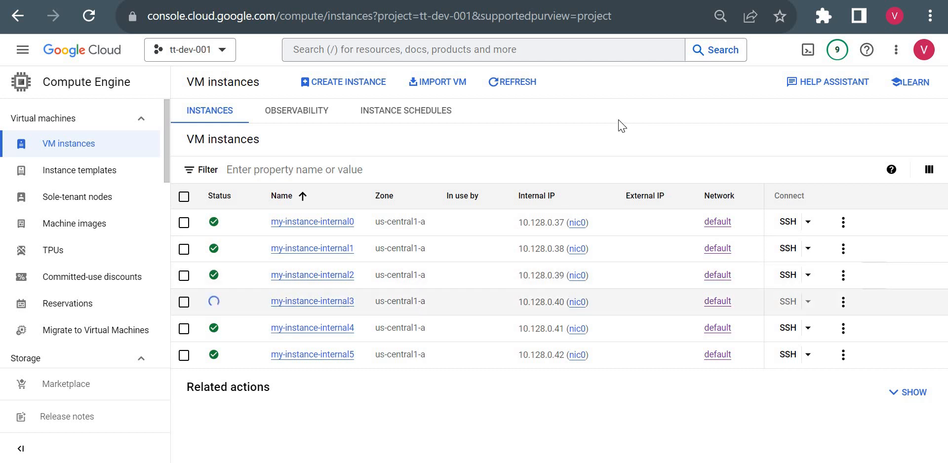
{"action": "left_click", "coordinate": [808, 50]}
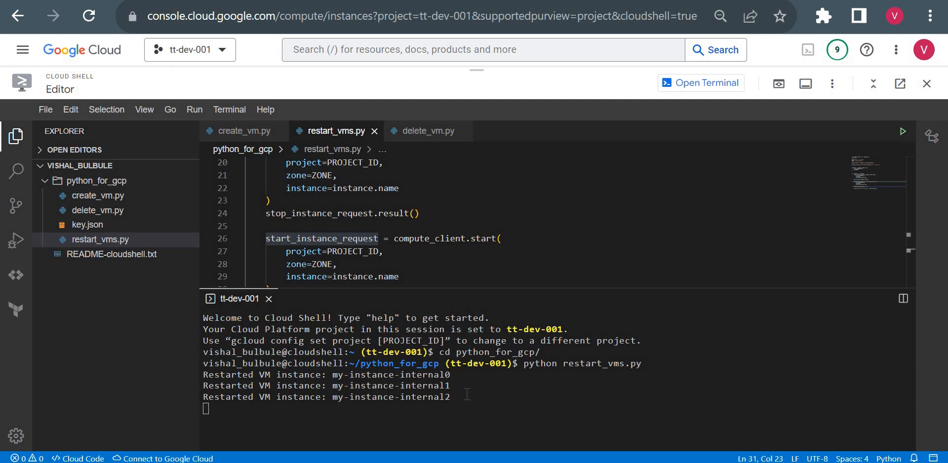
{"action": "mouse_move", "coordinate": [444, 407]}
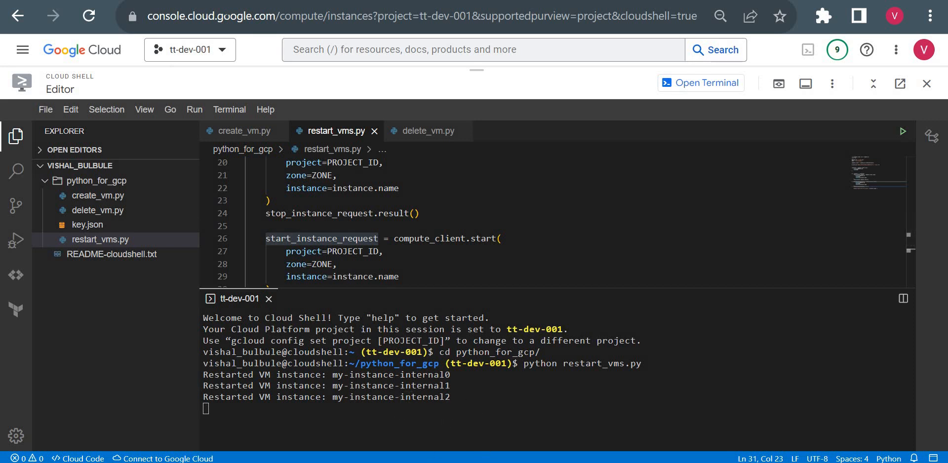
{"action": "left_click", "coordinate": [926, 83]}
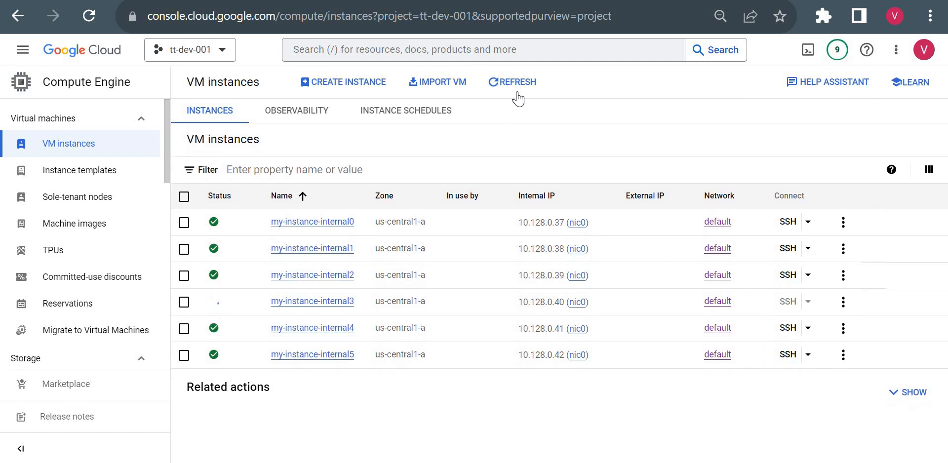
Step: Refresh VM instances until my-instance-internal3 shows running, then view the script's terminal output
{"action": "left_click", "coordinate": [512, 81]}
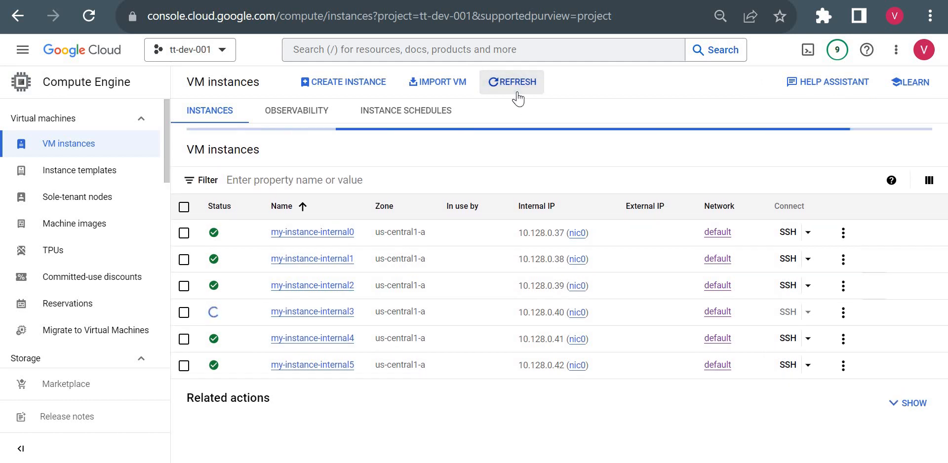
{"action": "left_click", "coordinate": [511, 81]}
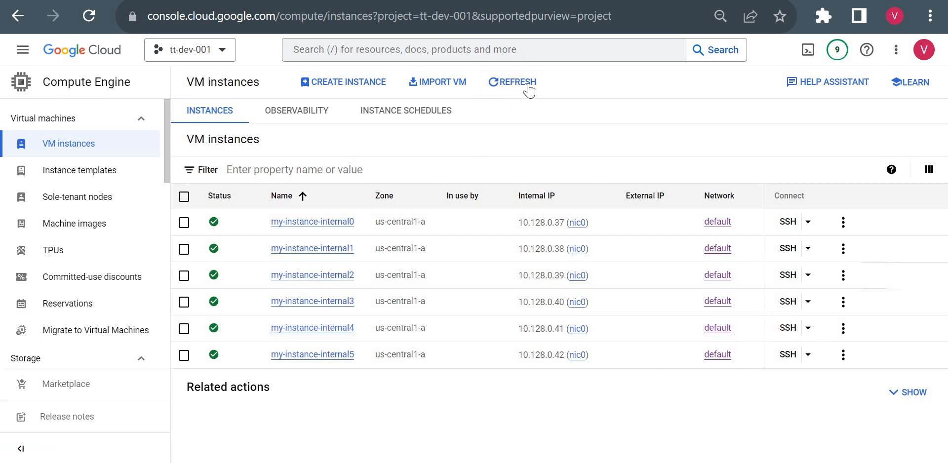
{"action": "left_click", "coordinate": [512, 81]}
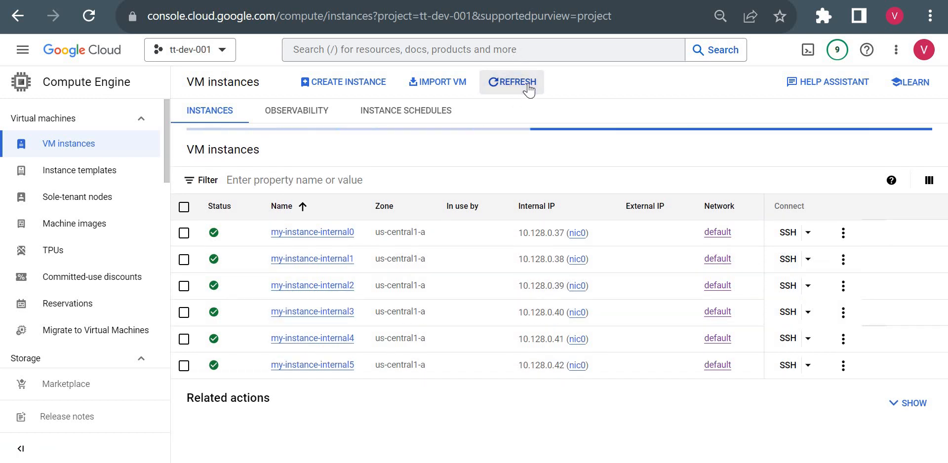
{"action": "left_click", "coordinate": [512, 82]}
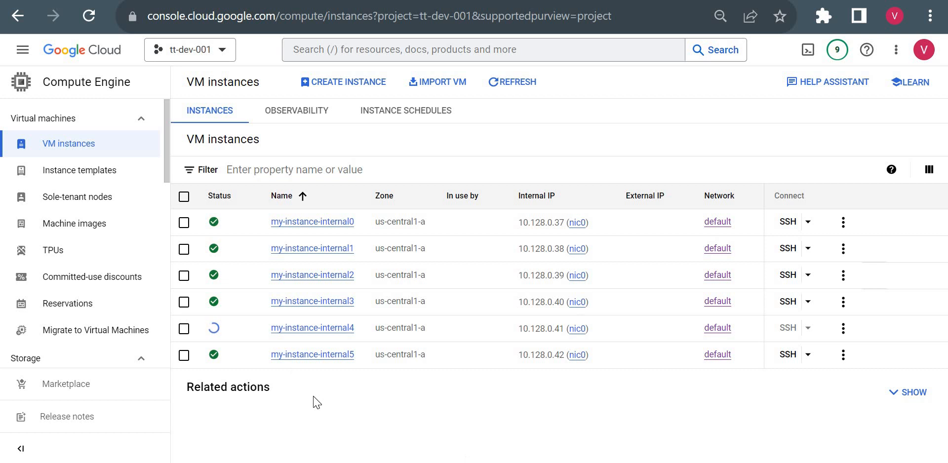
{"action": "mouse_move", "coordinate": [288, 253]}
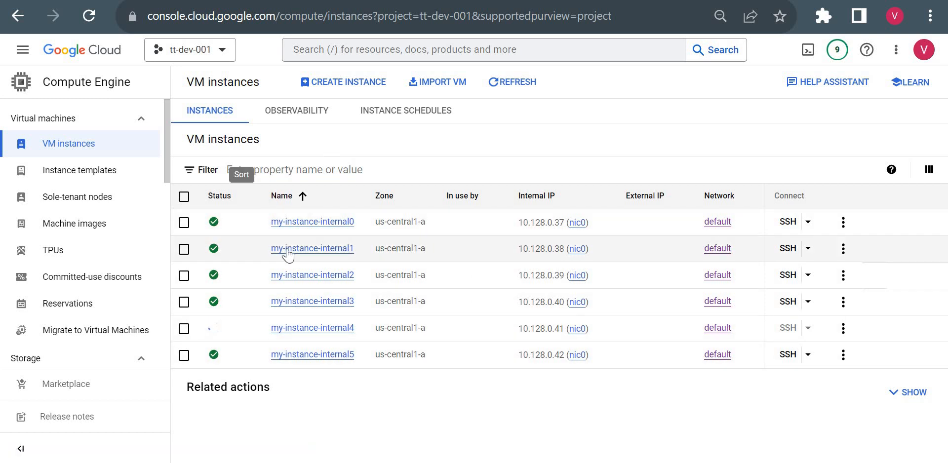
{"action": "left_click", "coordinate": [462, 196]}
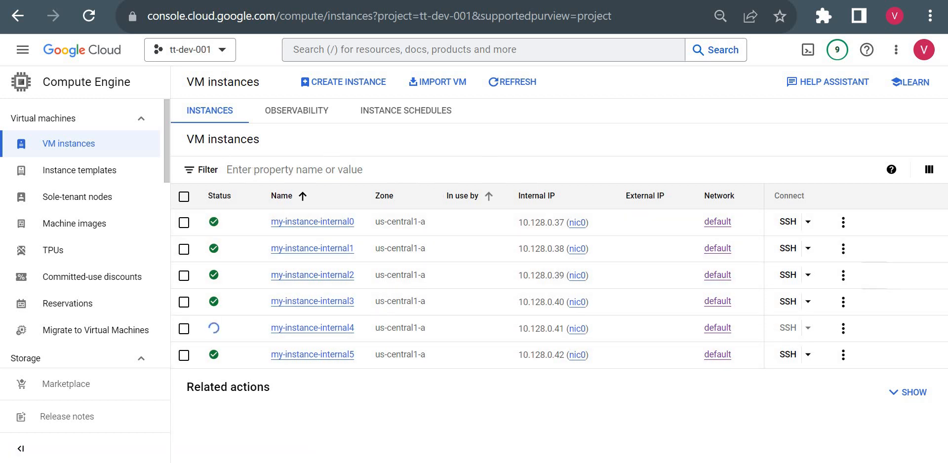
{"action": "left_click", "coordinate": [808, 50]}
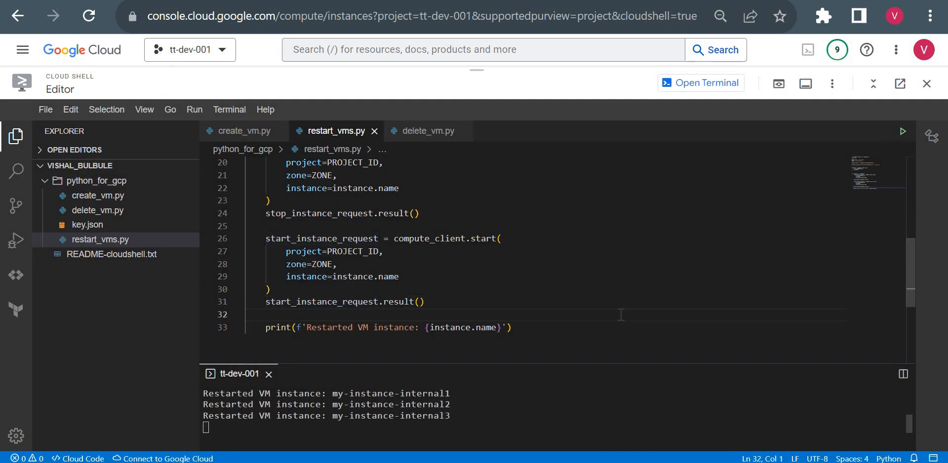
{"action": "scroll", "scroll_direction": "up", "scroll_amount": 3}
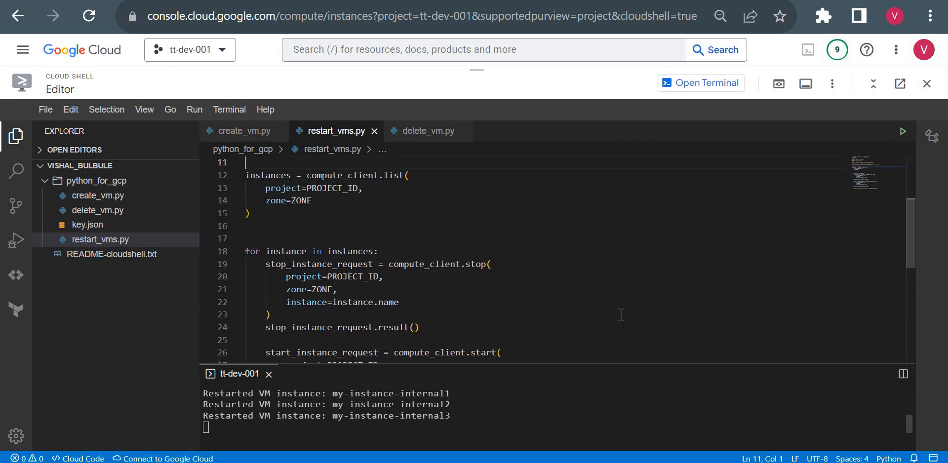
{"action": "scroll", "scroll_direction": "up", "scroll_amount": 3}
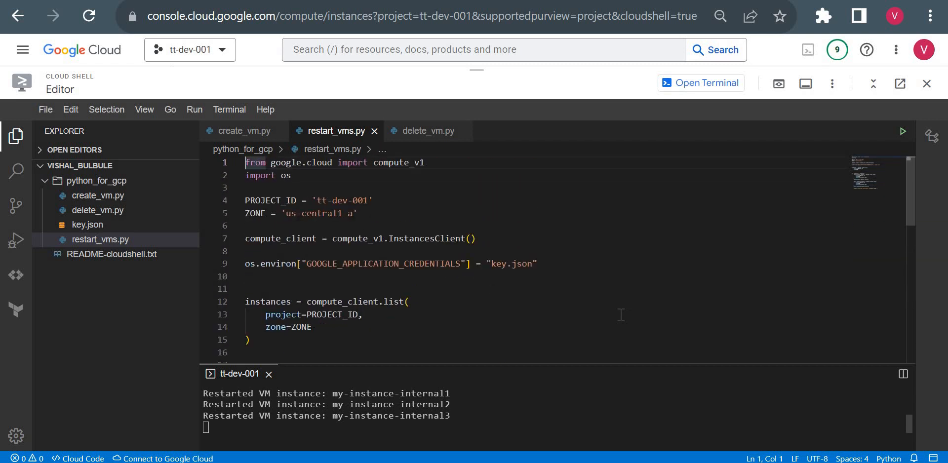
{"action": "left_click", "coordinate": [247, 288]}
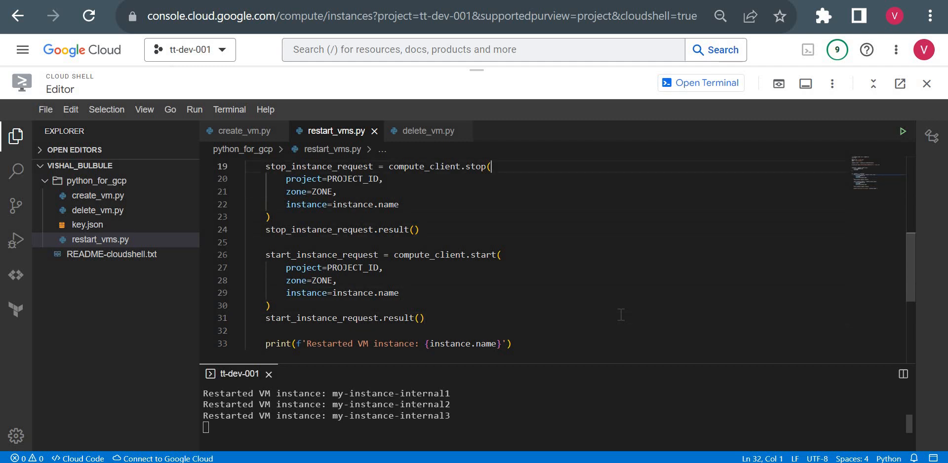
{"action": "scroll", "scroll_direction": "up", "scroll_amount": 3}
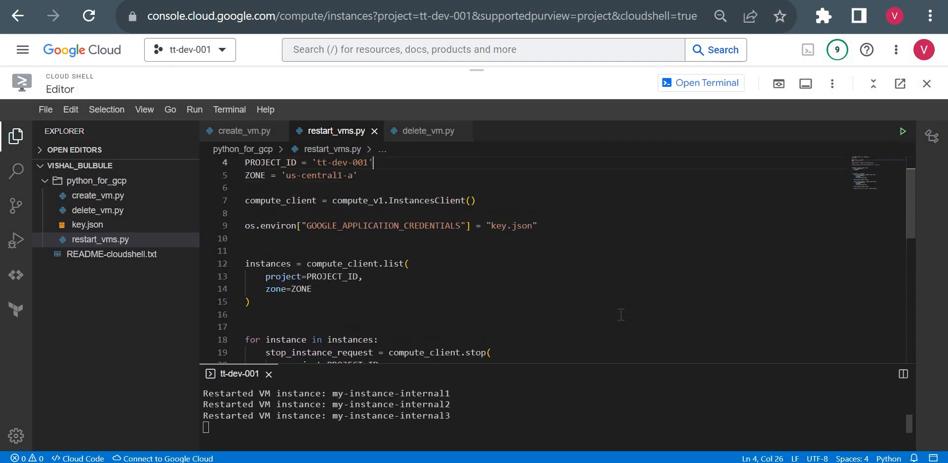